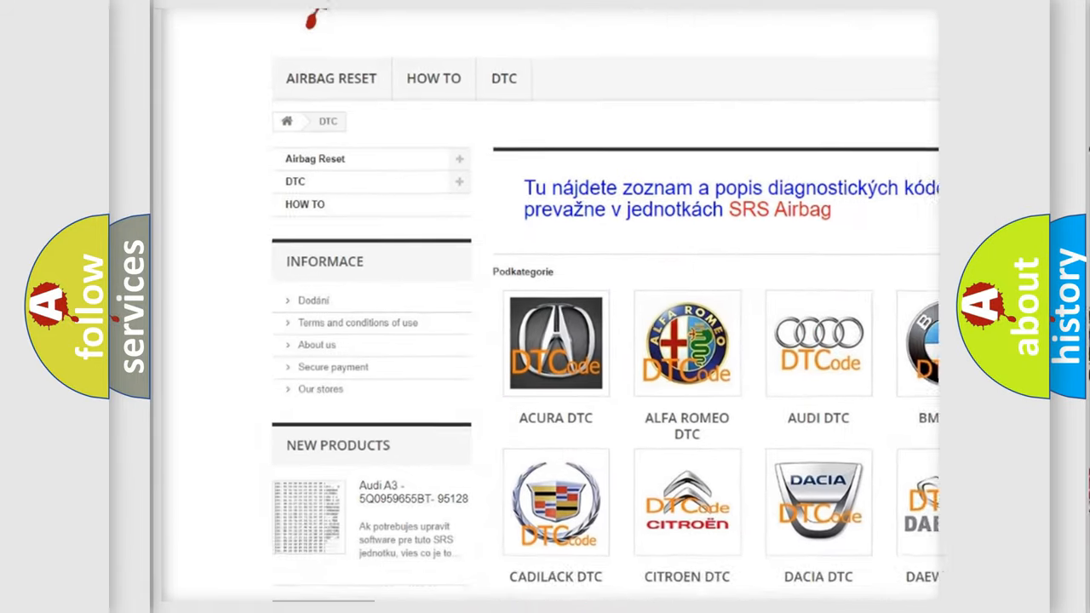
scroll("down", 3)
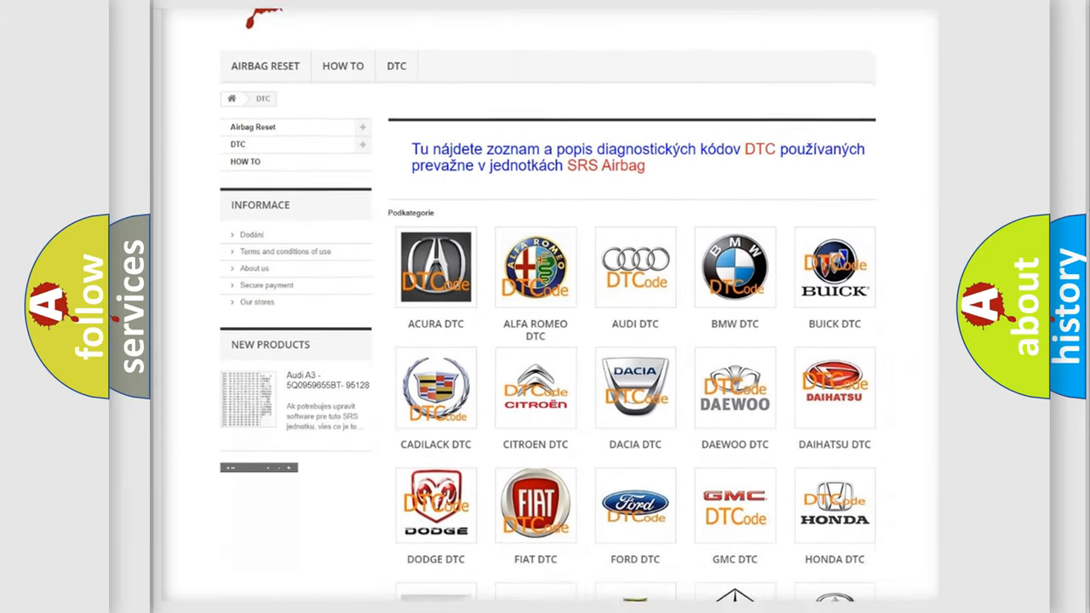
scroll("down", 3)
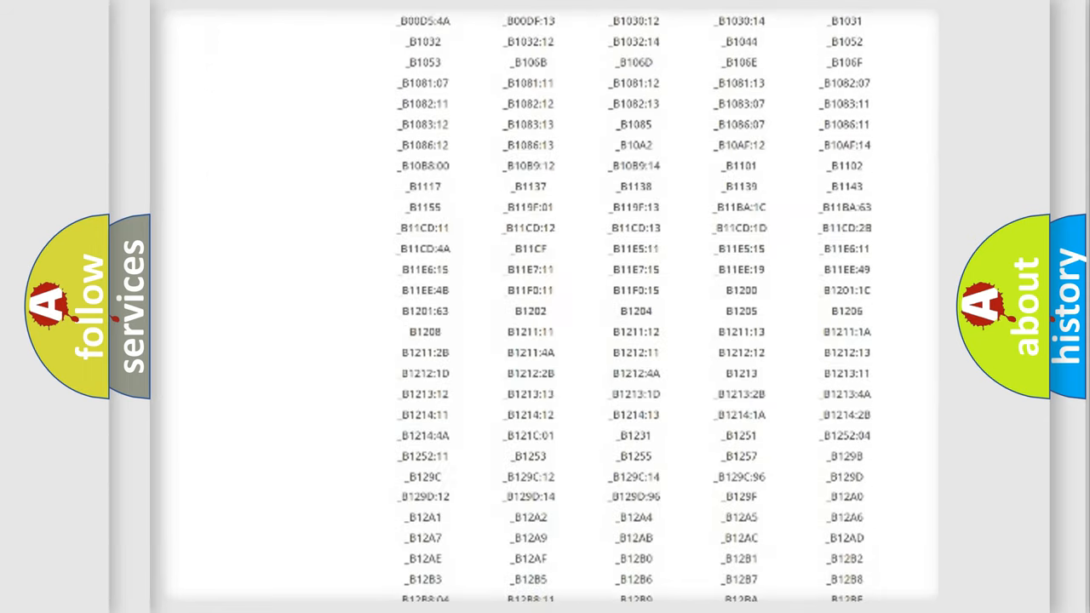
scroll("down", 3)
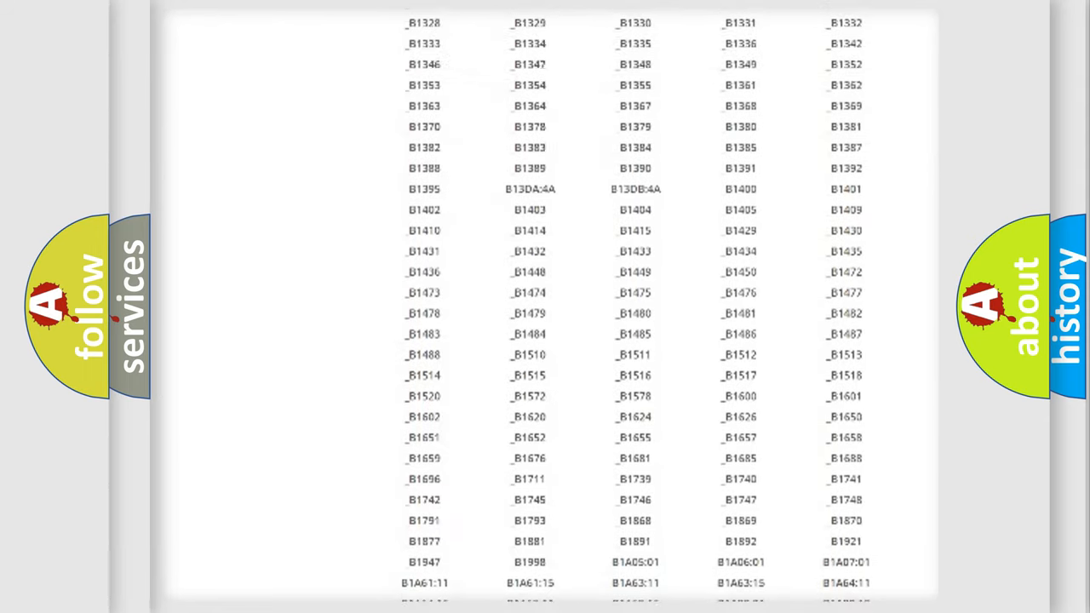